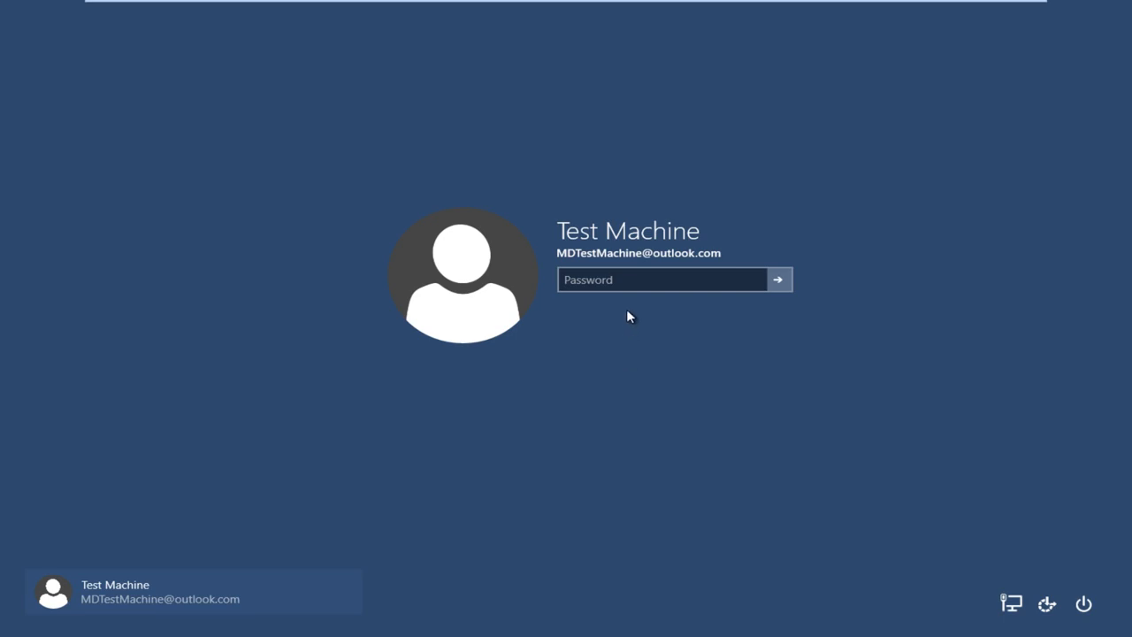
{"action": "mouse_move", "coordinate": [628, 311]}
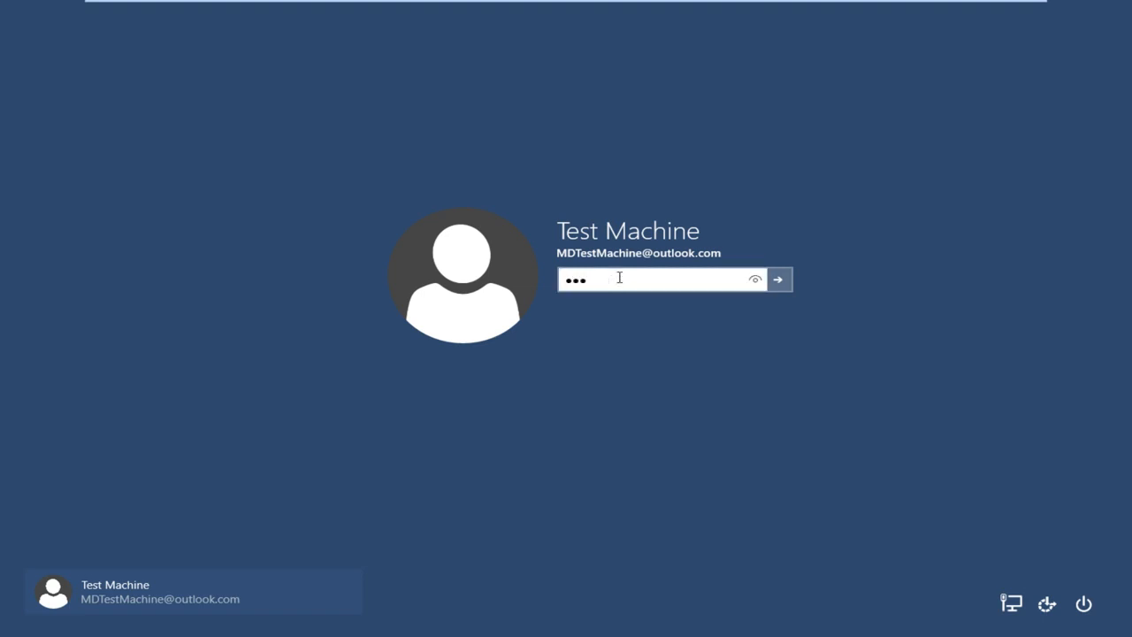
- Submit the current password on the lock screen, which is rejected as incorrect
{"action": "left_click", "coordinate": [777, 279]}
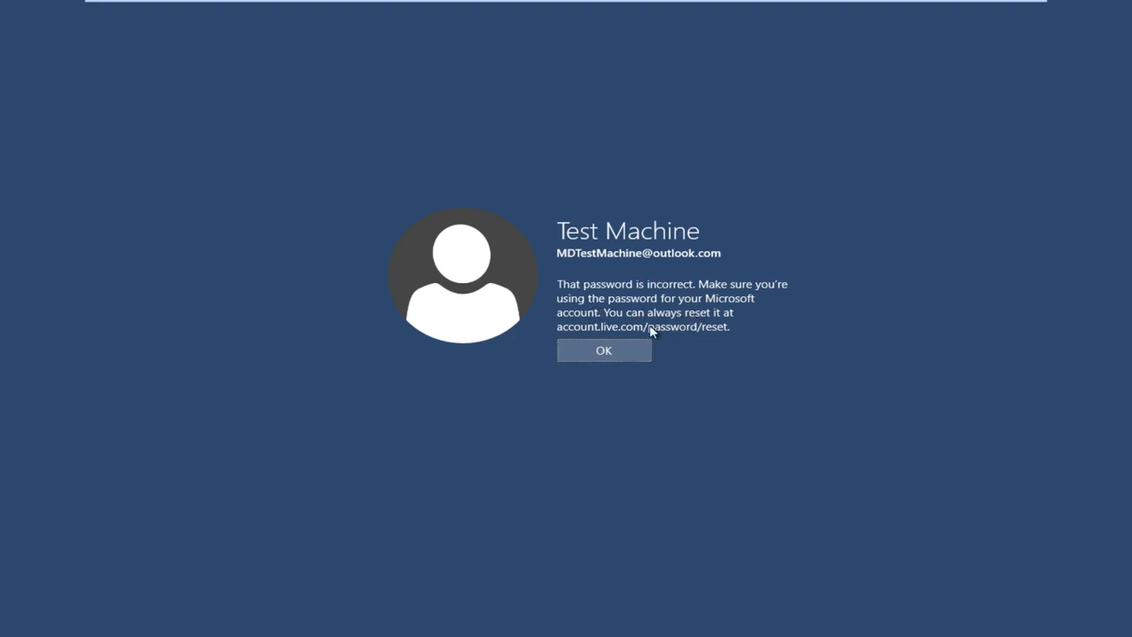
{"action": "mouse_move", "coordinate": [575, 339]}
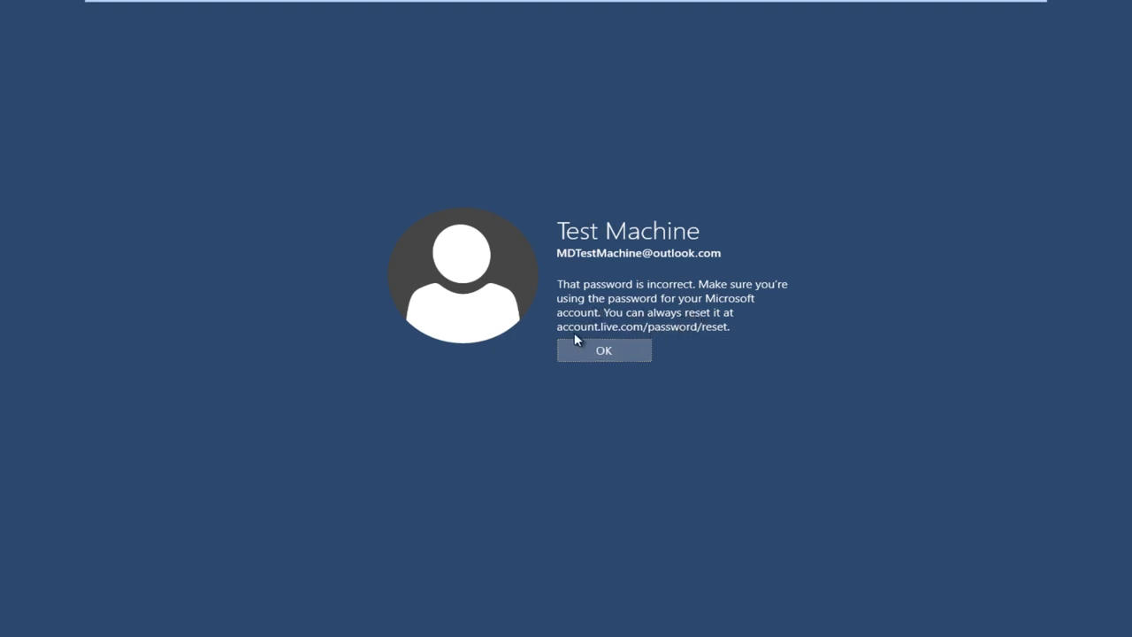
{"action": "mouse_move", "coordinate": [662, 345]}
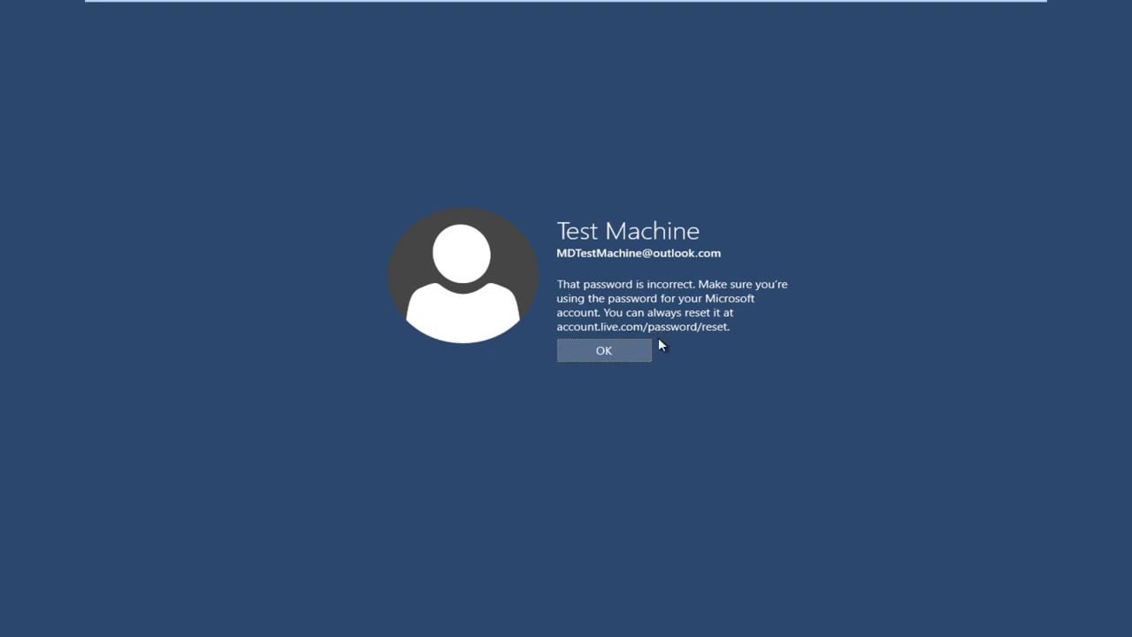
{"action": "mouse_move", "coordinate": [698, 349]}
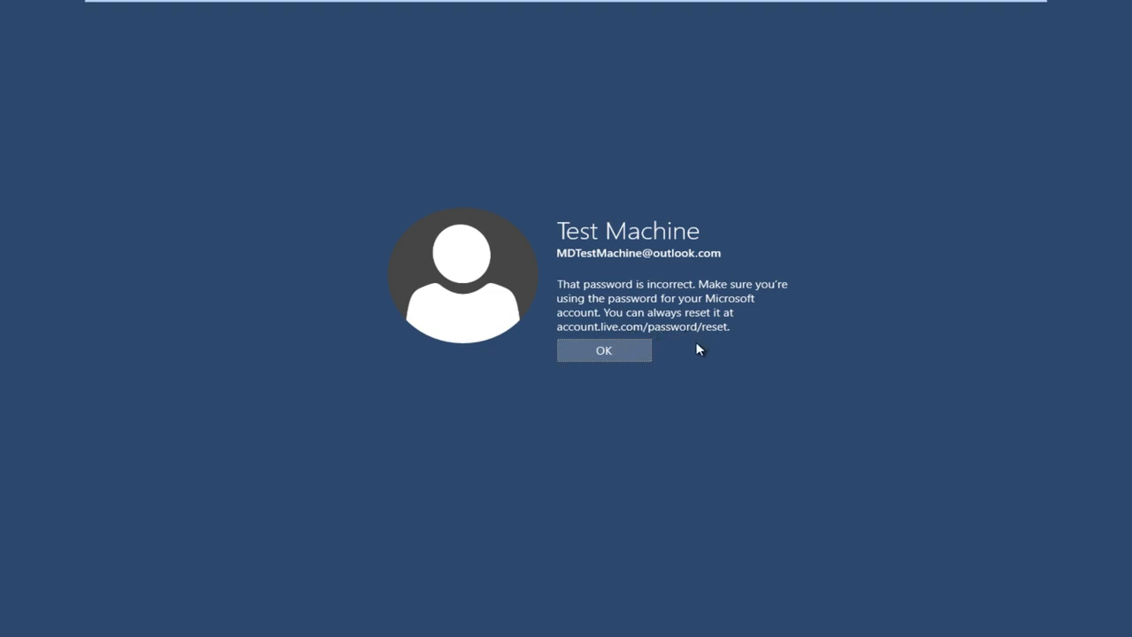
{"action": "mouse_move", "coordinate": [691, 334]}
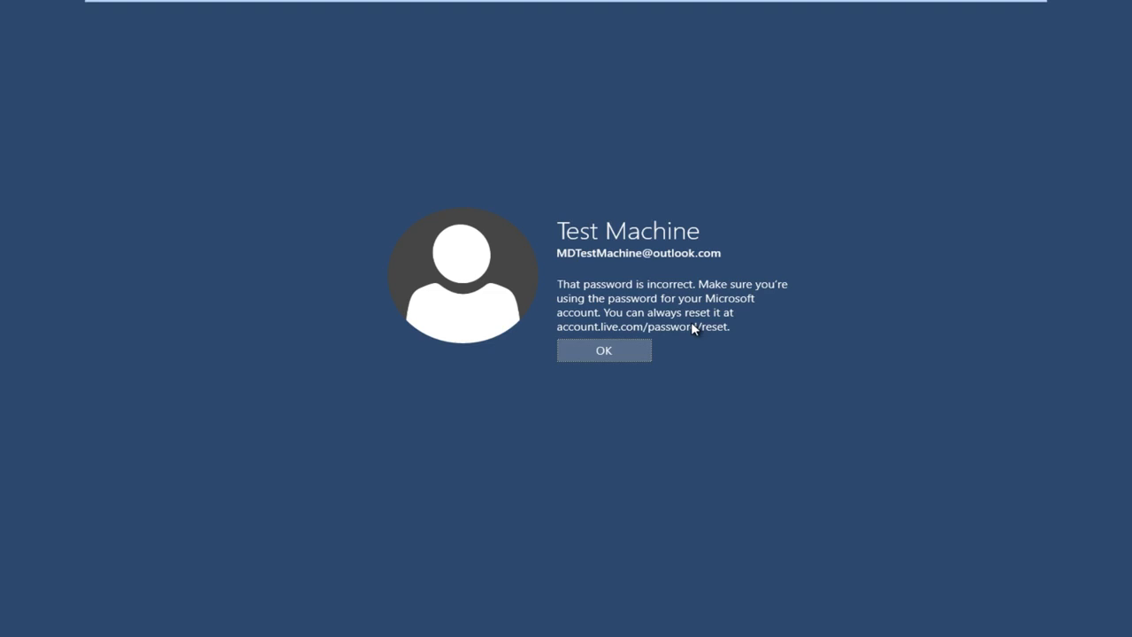
{"action": "mouse_move", "coordinate": [1008, 7]}
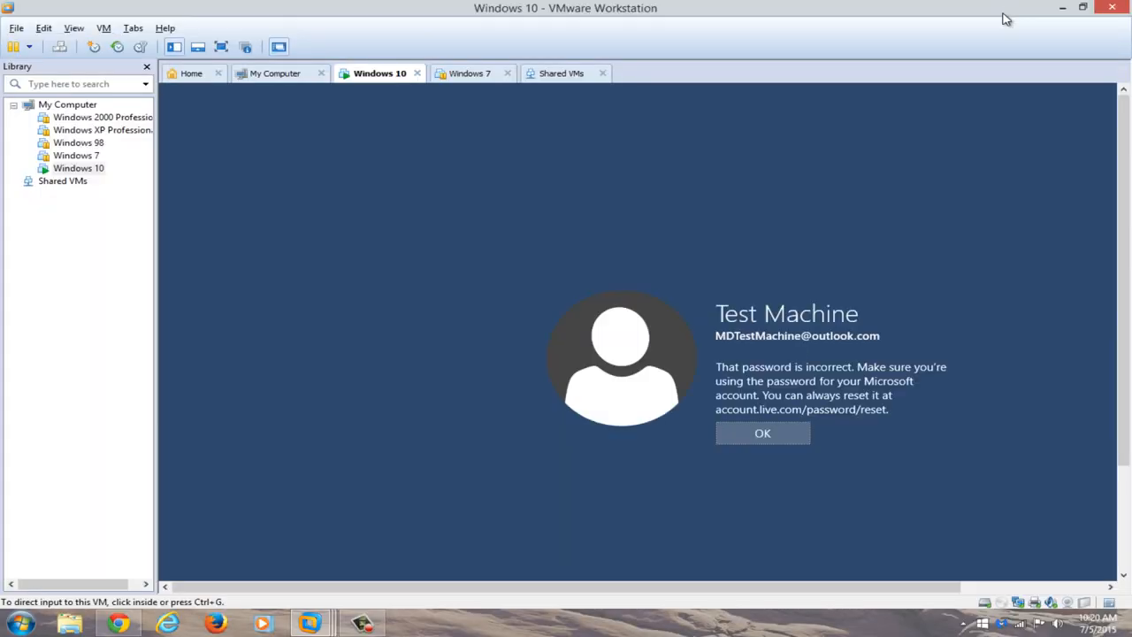
{"action": "mouse_move", "coordinate": [199, 597]}
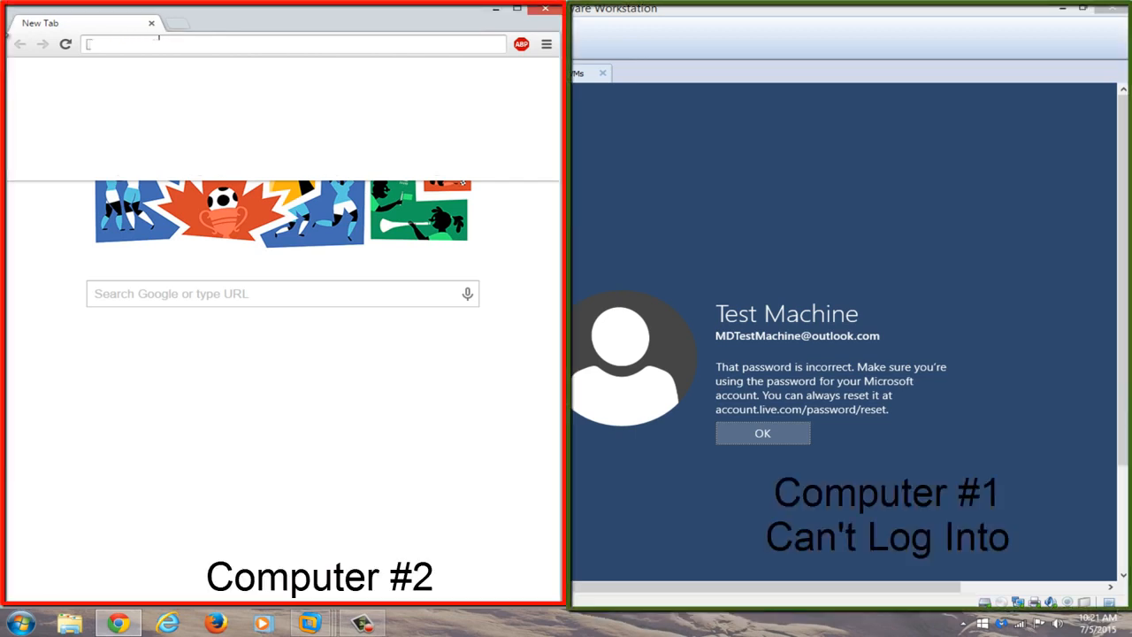
- Go to the account.live.com password reset page in Chrome
{"action": "type", "text": "accounts.live.com/password/reset"}
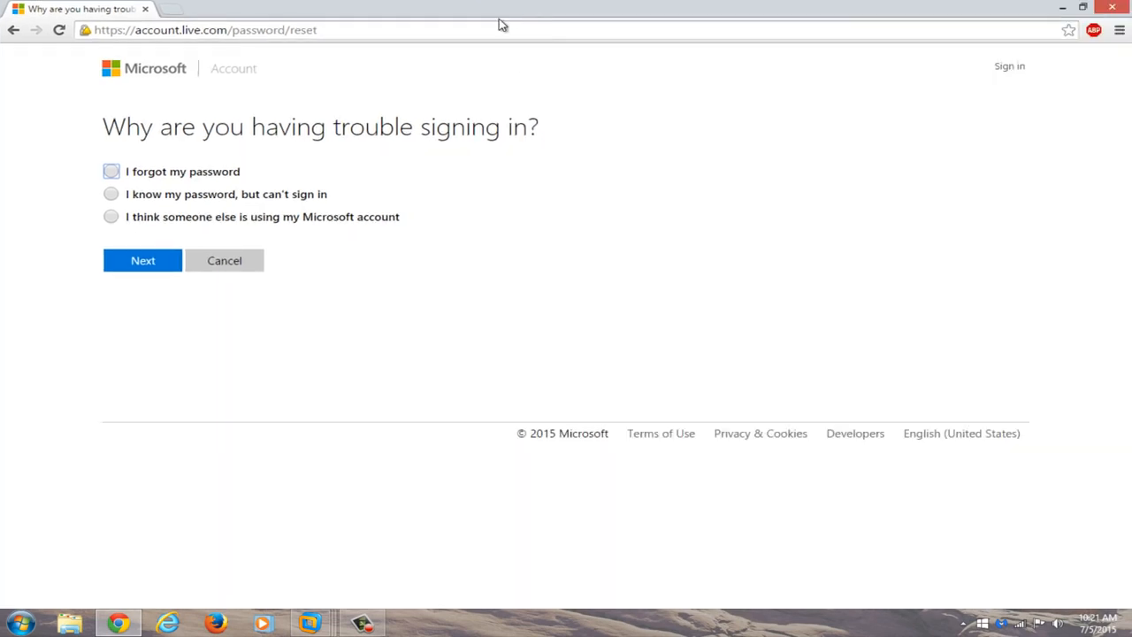
{"action": "mouse_move", "coordinate": [162, 171]}
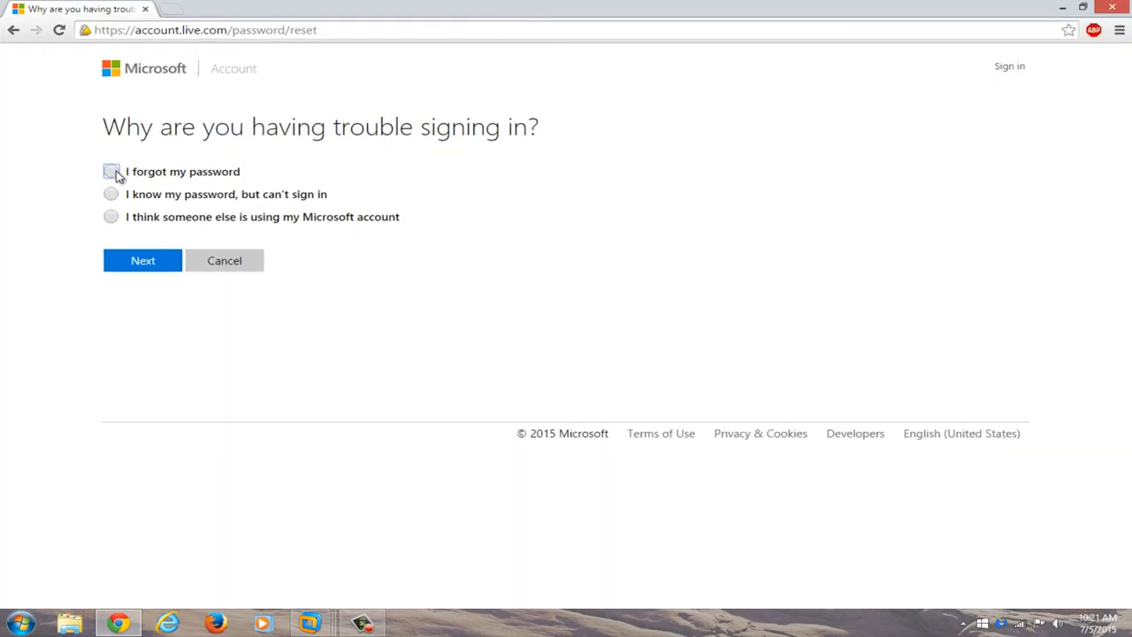
- Choose 'I forgot my password' and continue to the recovery form
{"action": "left_click", "coordinate": [111, 171]}
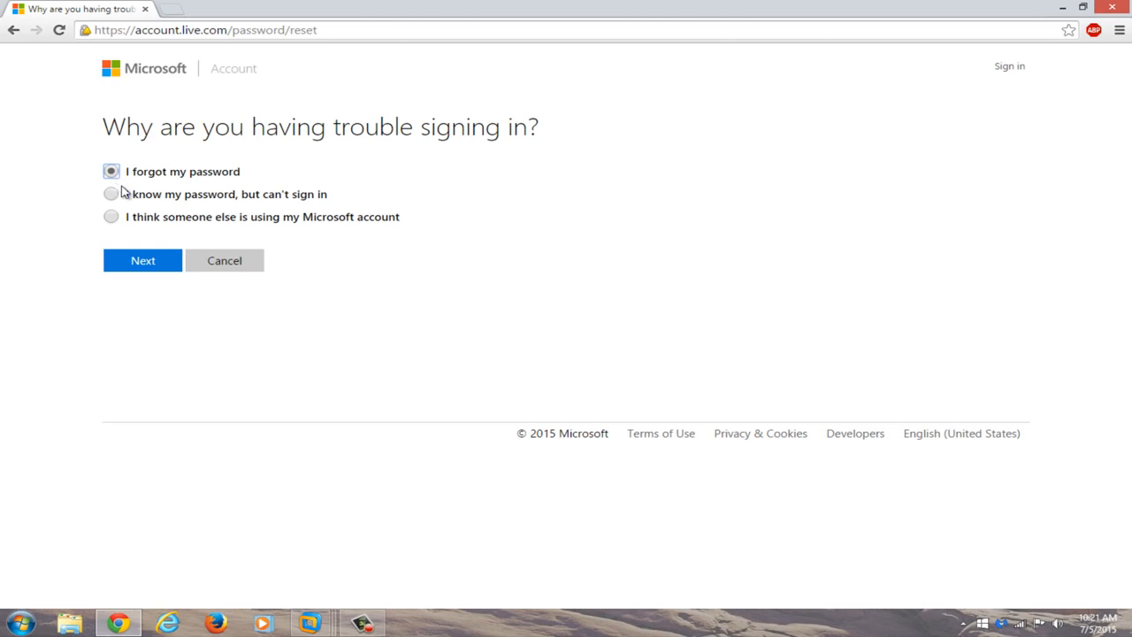
{"action": "mouse_move", "coordinate": [142, 260]}
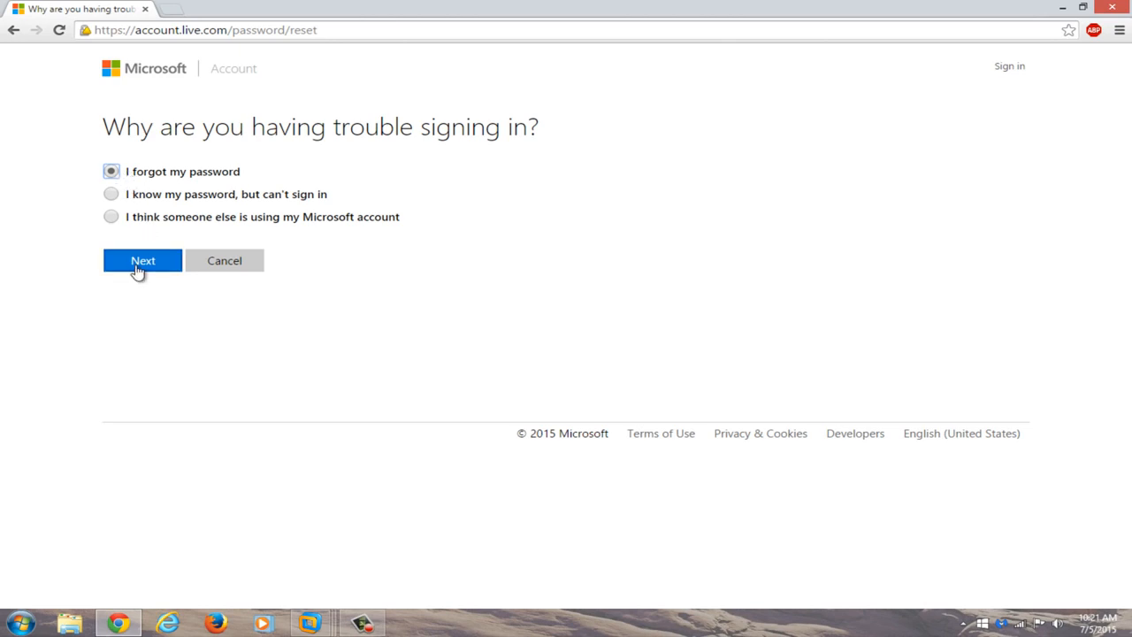
{"action": "left_click", "coordinate": [142, 260]}
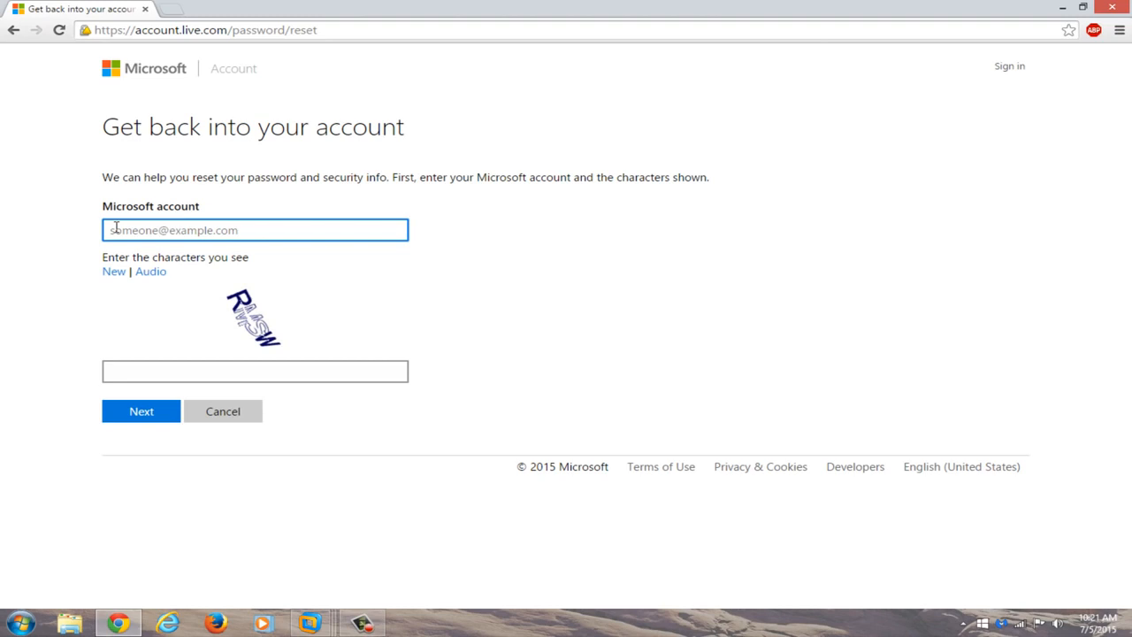
{"action": "mouse_move", "coordinate": [545, 6]}
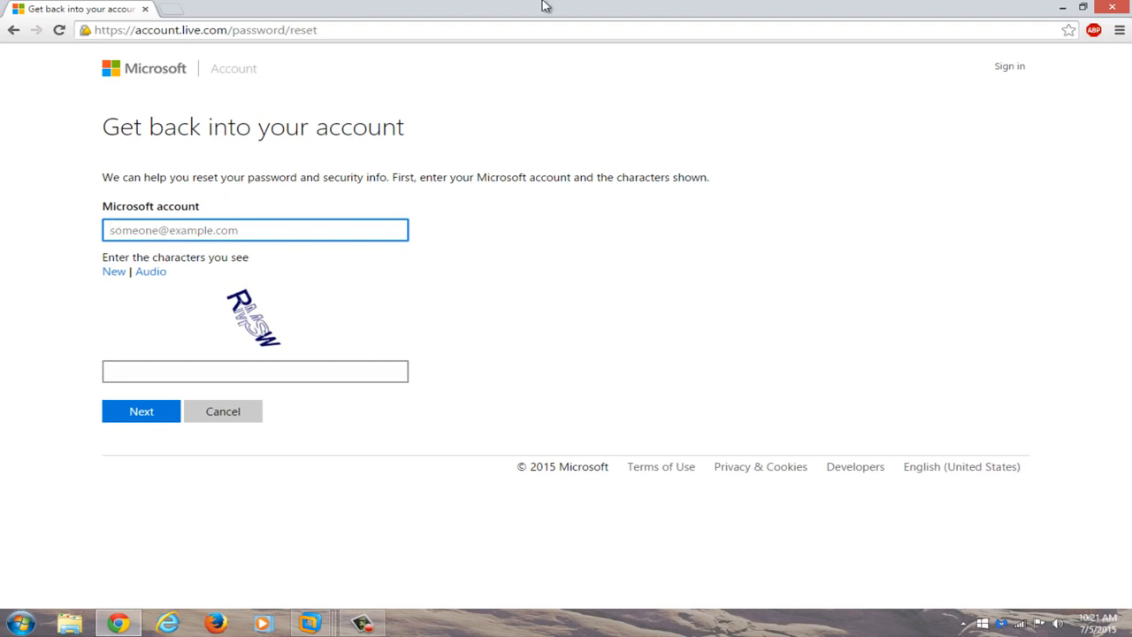
{"action": "left_click", "coordinate": [255, 229]}
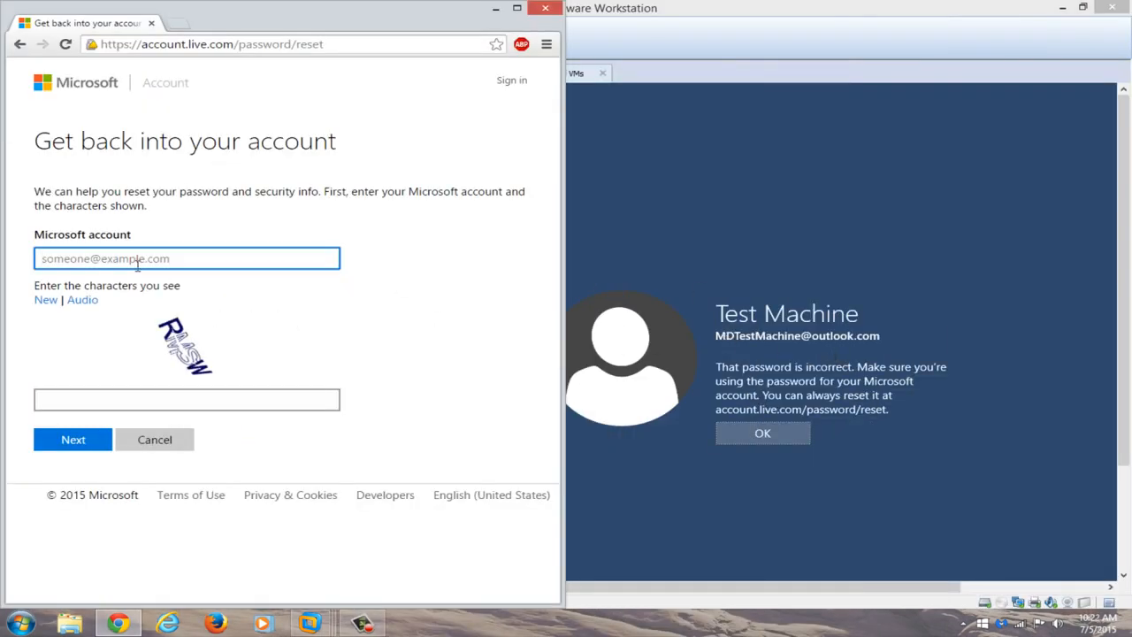
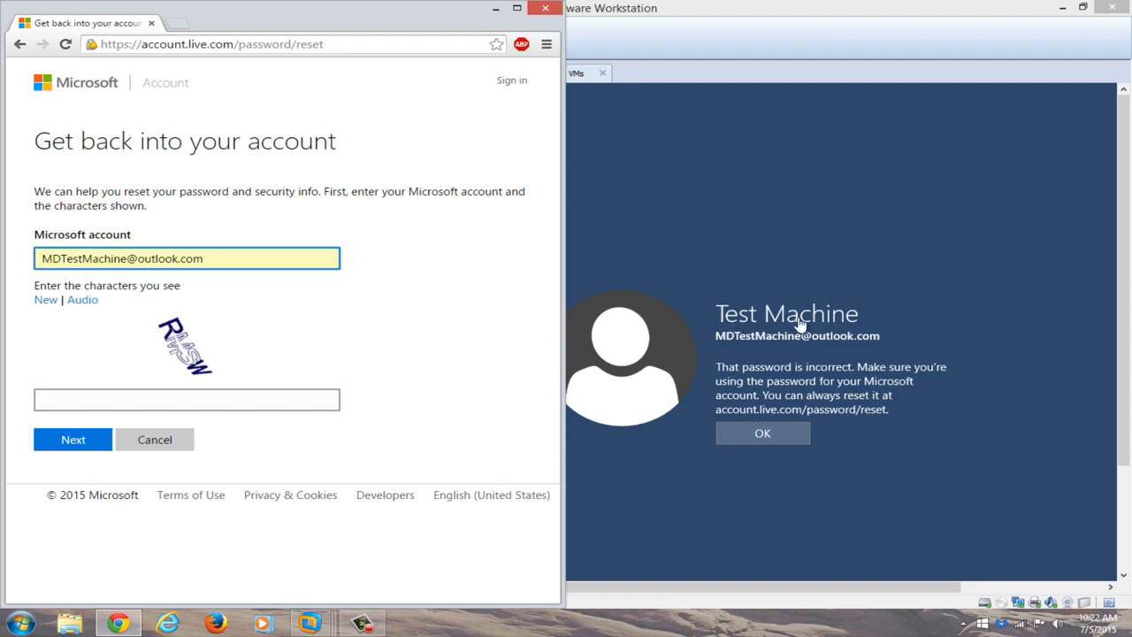
{"action": "mouse_move", "coordinate": [23, 248]}
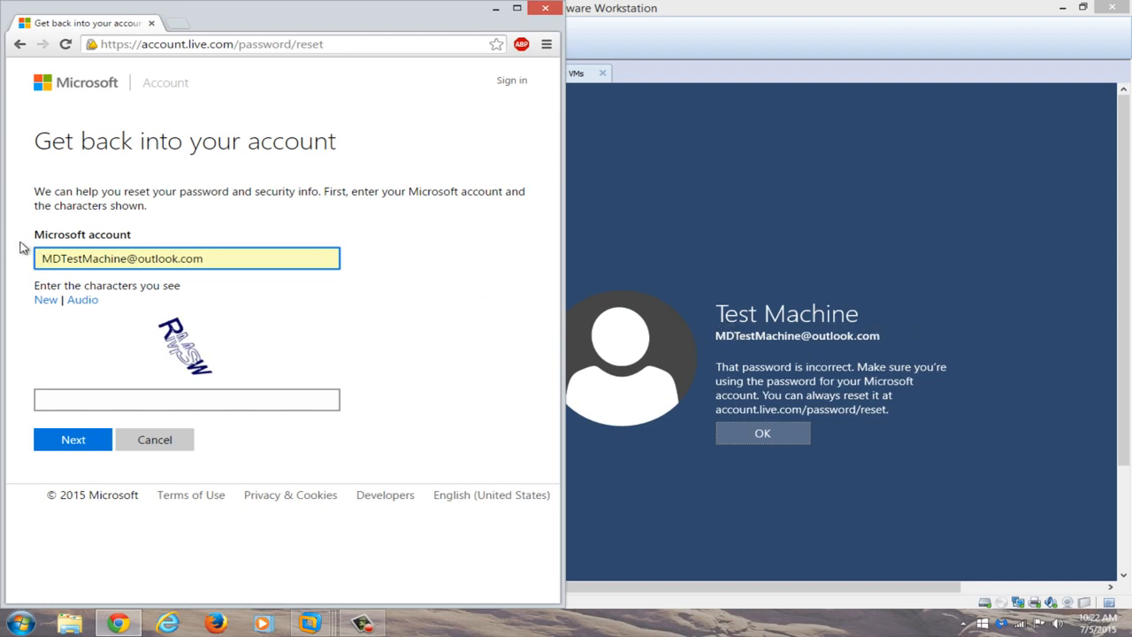
{"action": "left_click", "coordinate": [186, 399]}
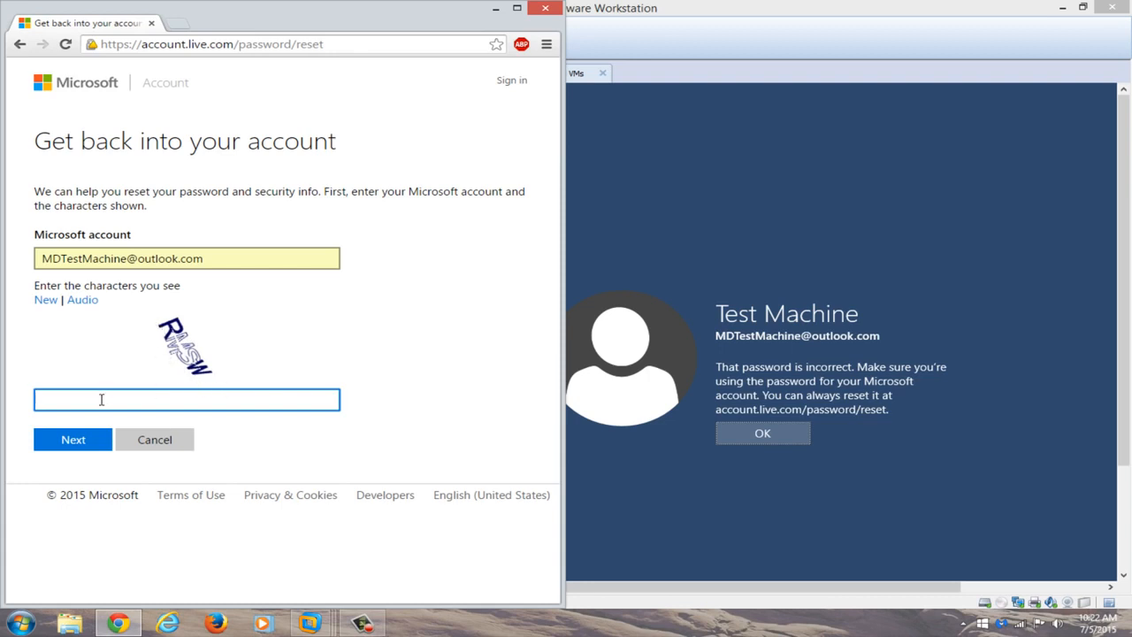
{"action": "type", "text": "R"}
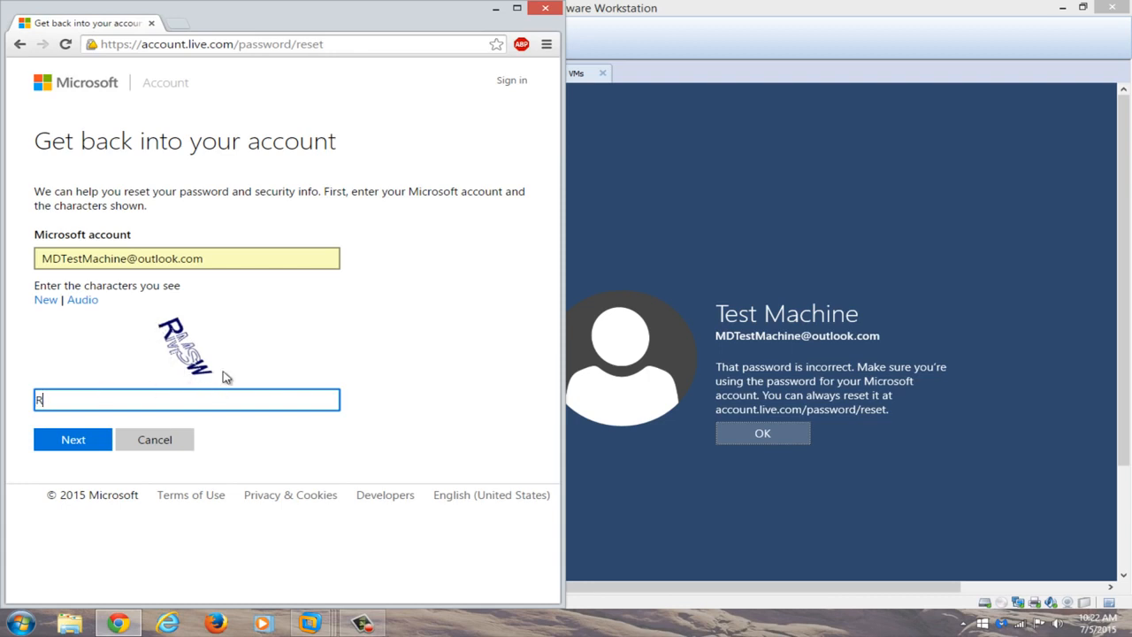
{"action": "type", "text": "MSW"}
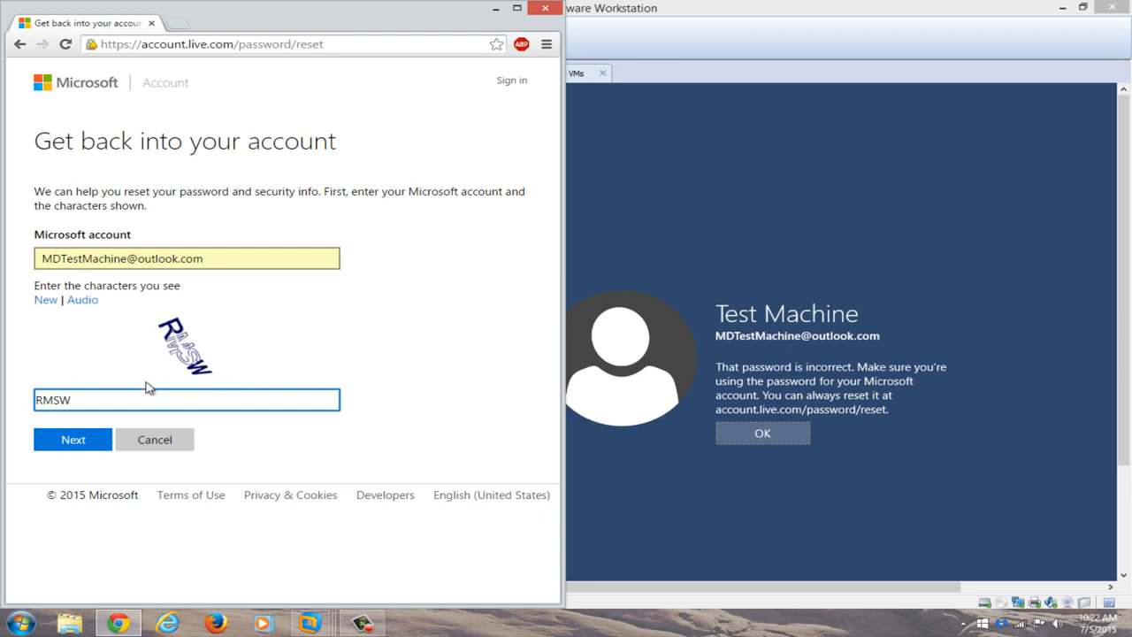
{"action": "left_click", "coordinate": [73, 439]}
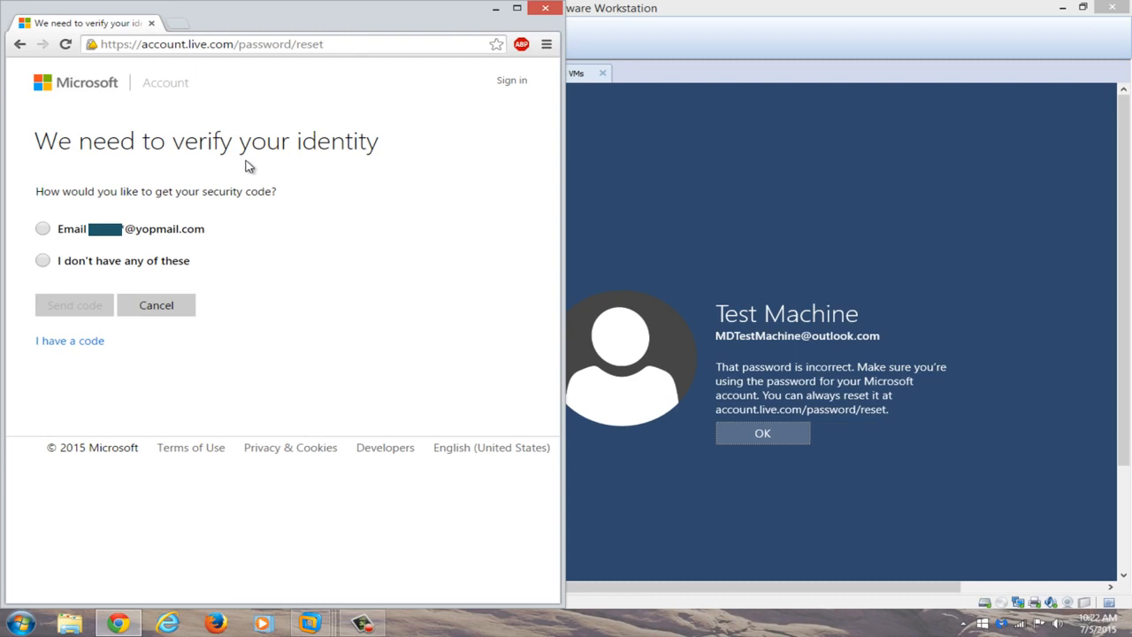
{"action": "mouse_move", "coordinate": [18, 257]}
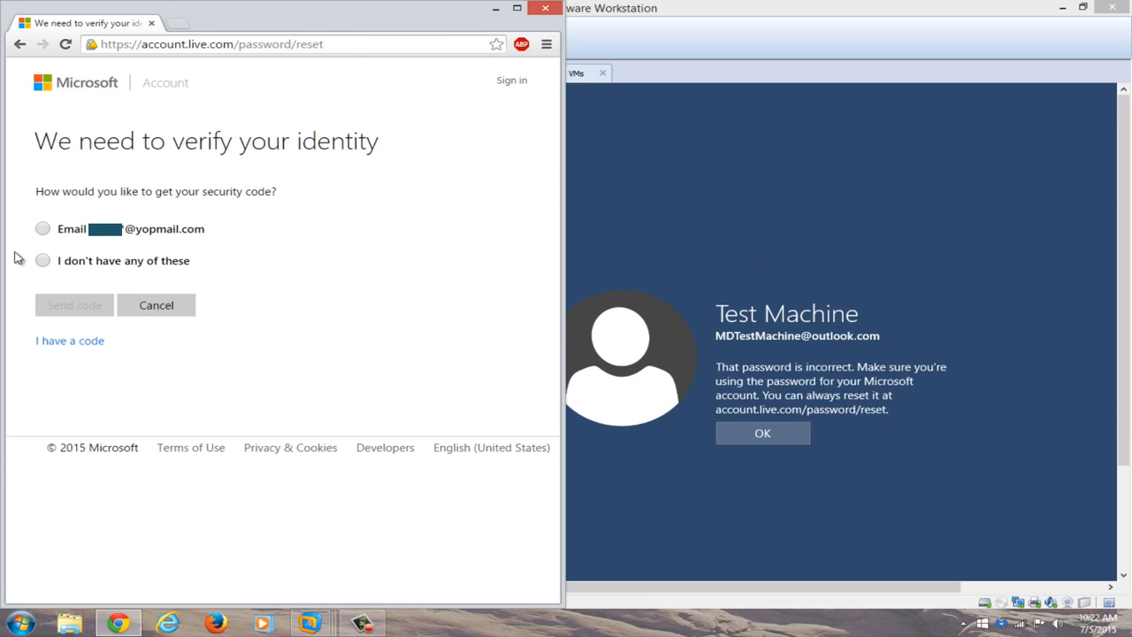
{"action": "mouse_move", "coordinate": [53, 223]}
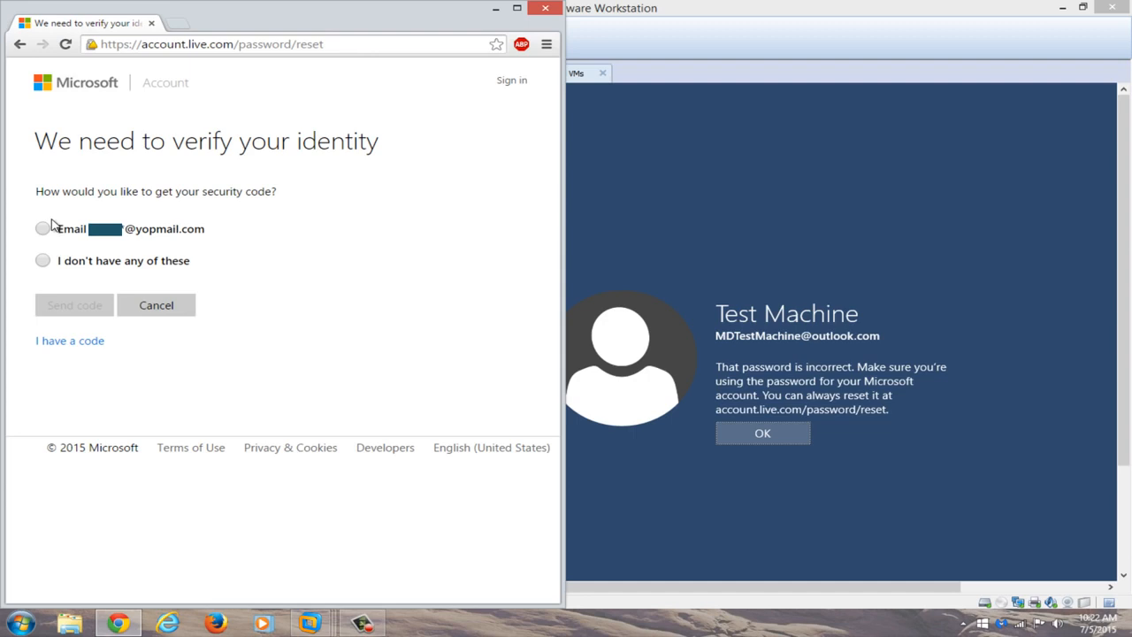
{"action": "mouse_move", "coordinate": [48, 235]}
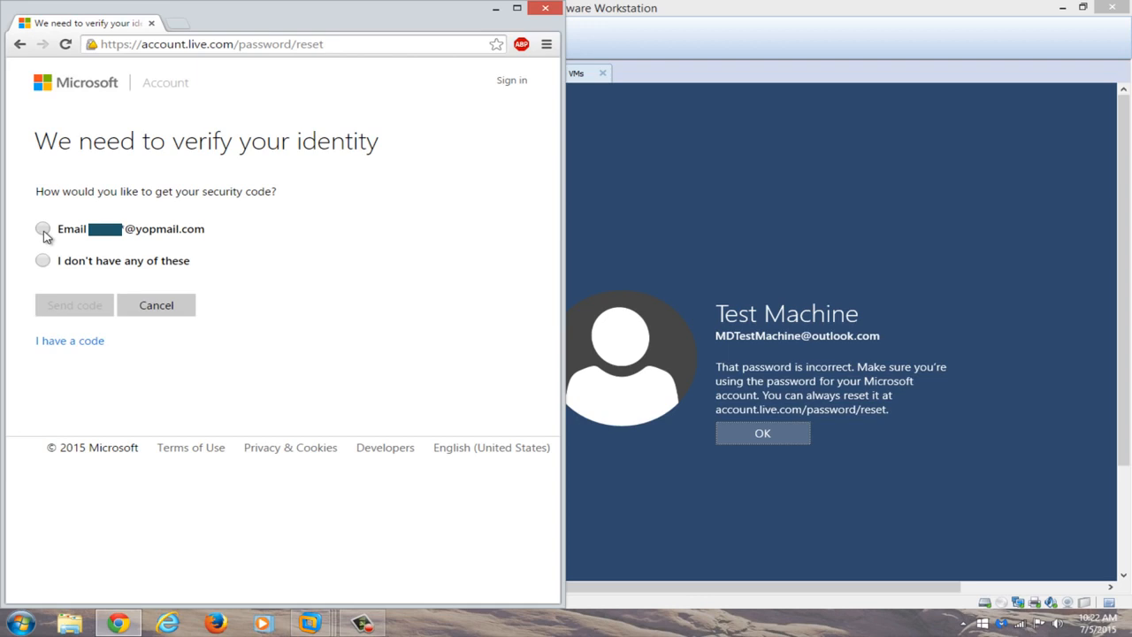
- Choose the Email option and send the security code to the recovery address
{"action": "left_click", "coordinate": [42, 228]}
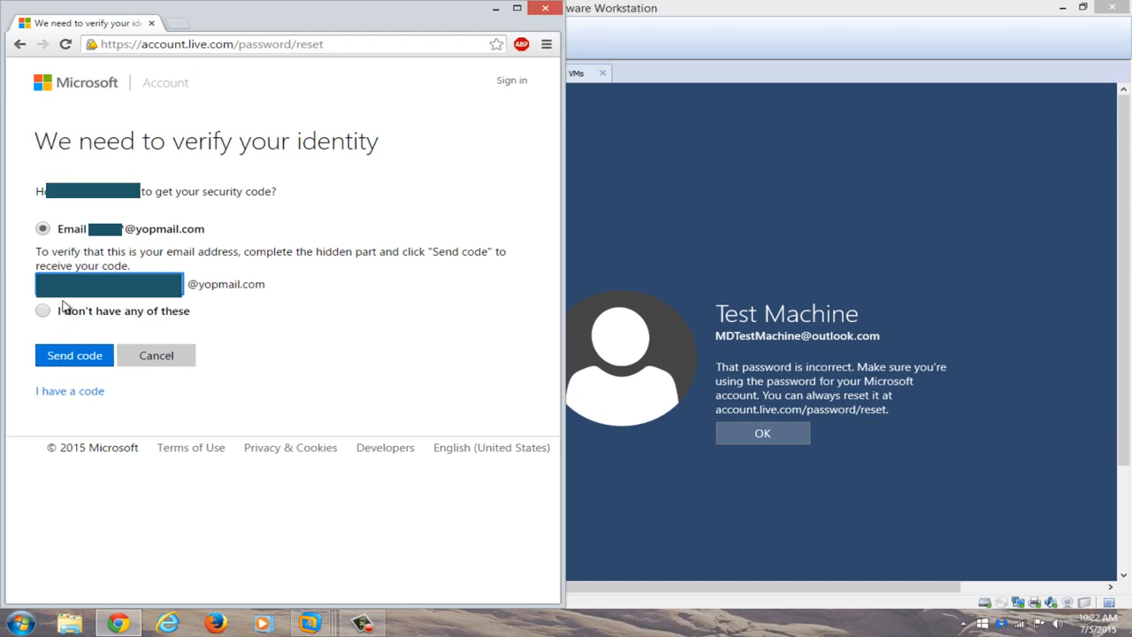
{"action": "left_click", "coordinate": [74, 354]}
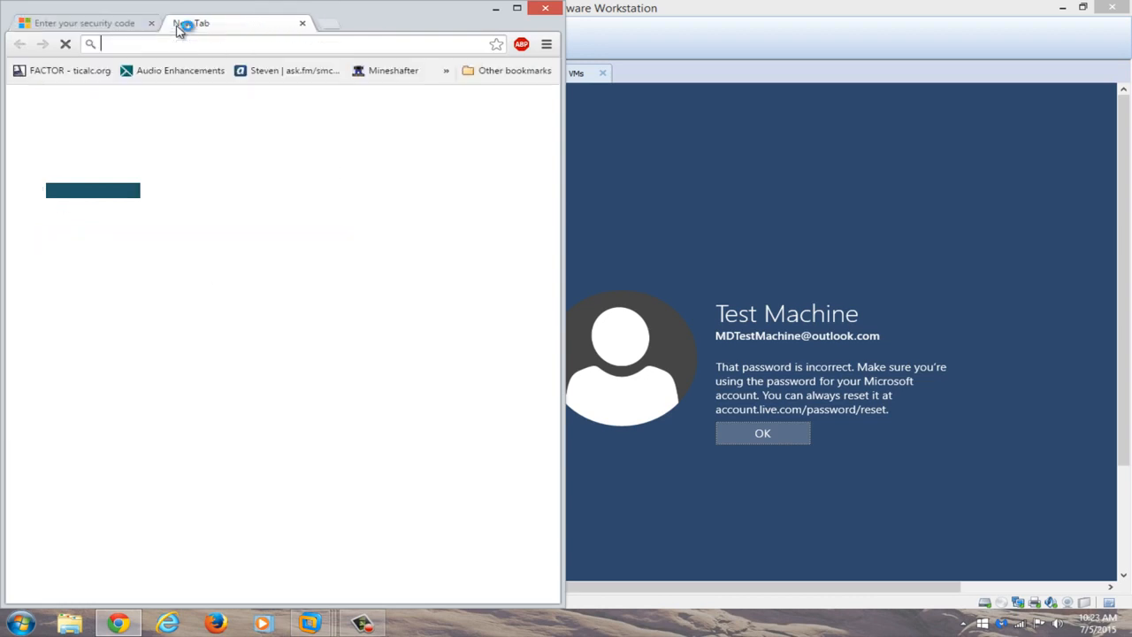
{"action": "type", "text": "yopmail.com/en/"}
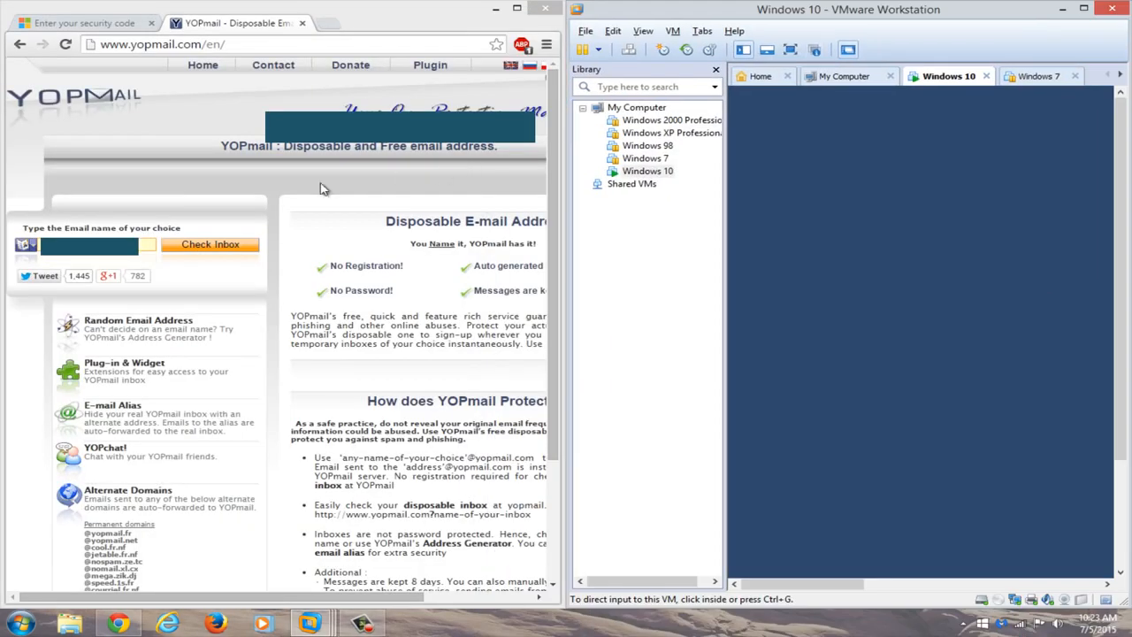
{"action": "left_click", "coordinate": [209, 244]}
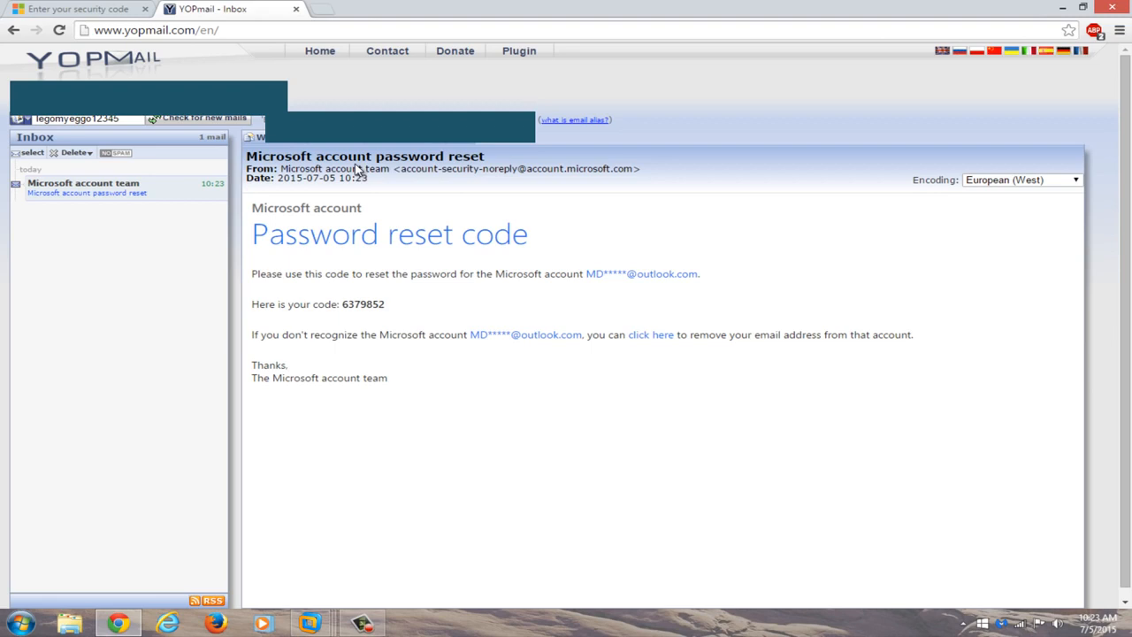
{"action": "mouse_move", "coordinate": [232, 310]}
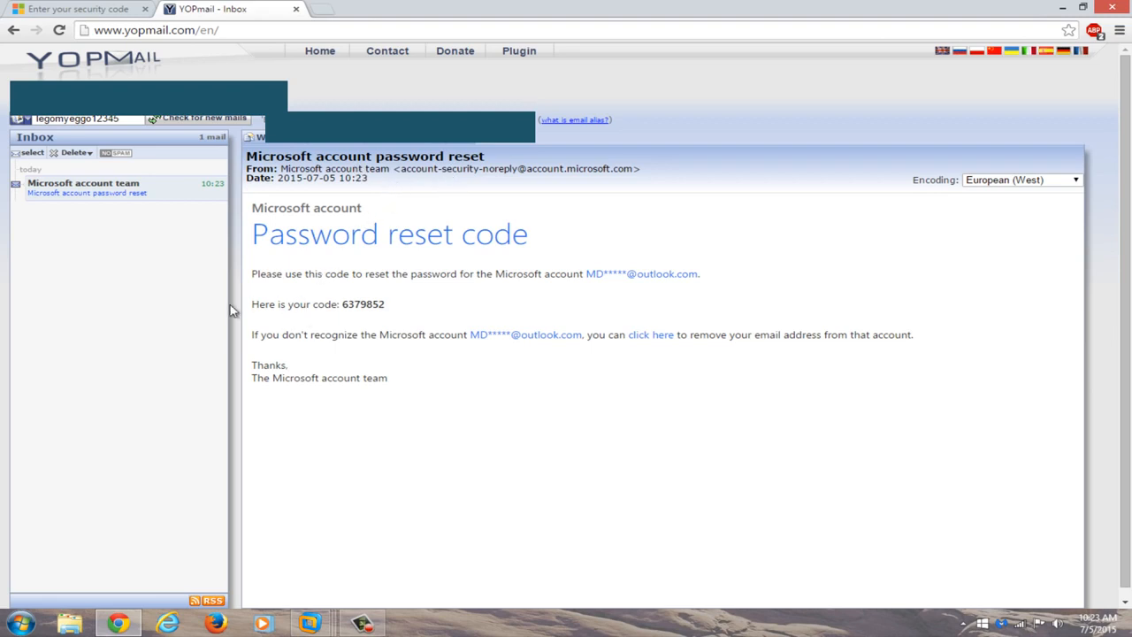
{"action": "double_click", "coordinate": [363, 304]}
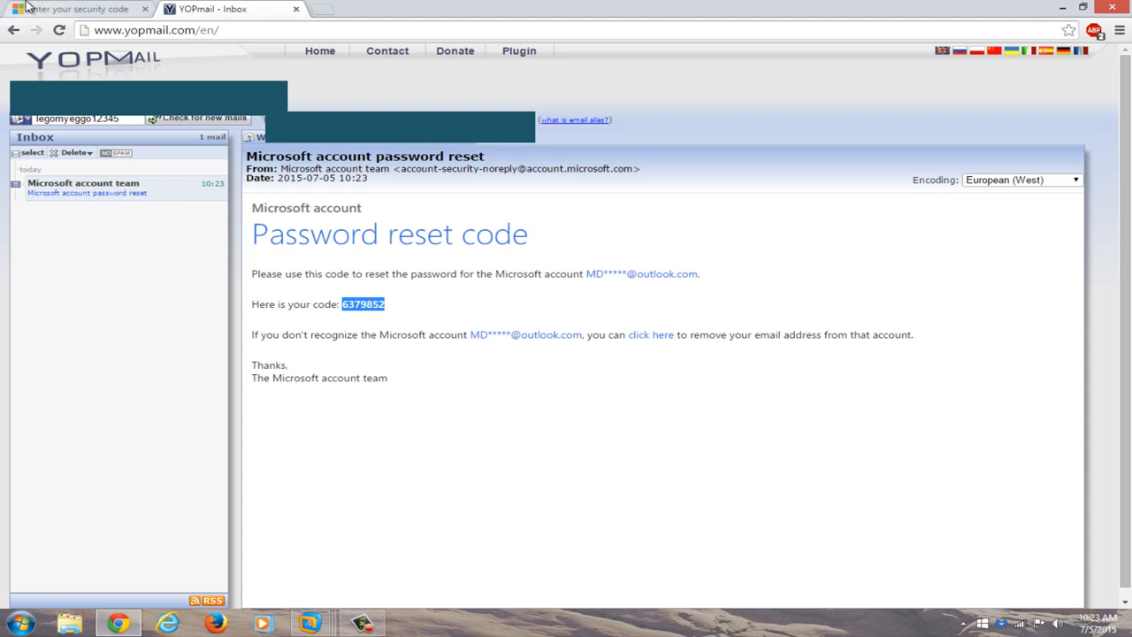
{"action": "left_click", "coordinate": [79, 9]}
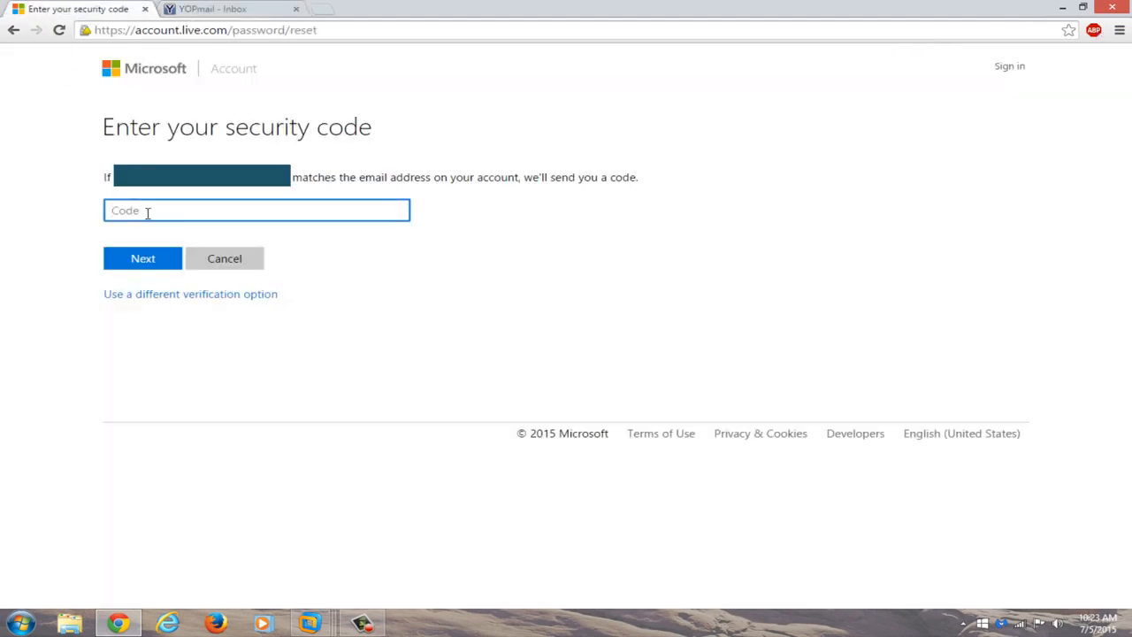
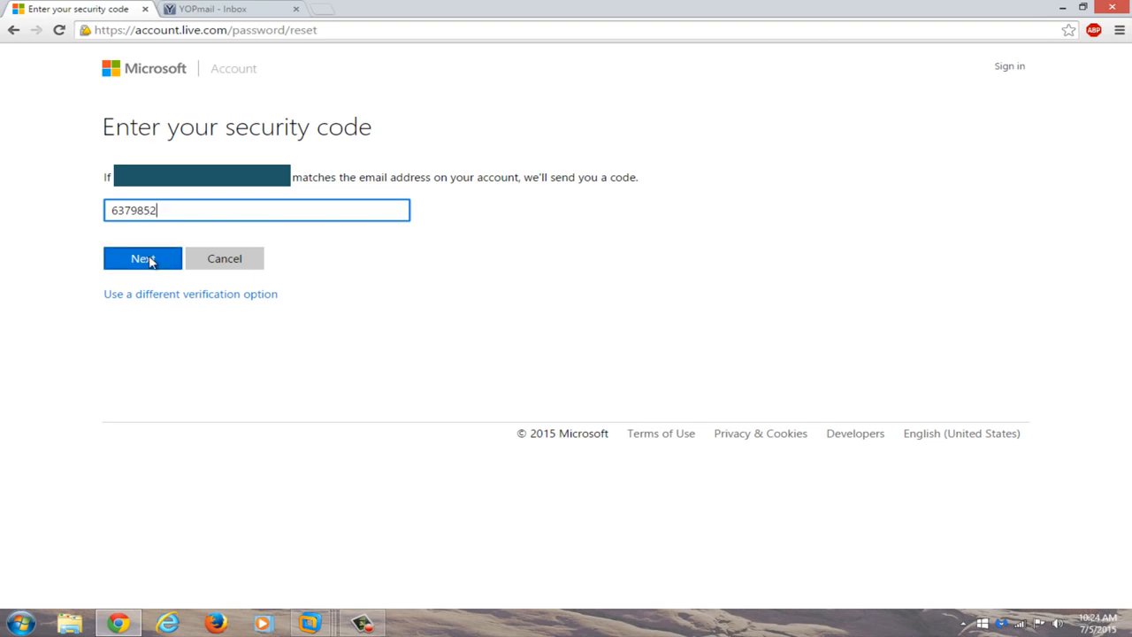
{"action": "left_click", "coordinate": [142, 258]}
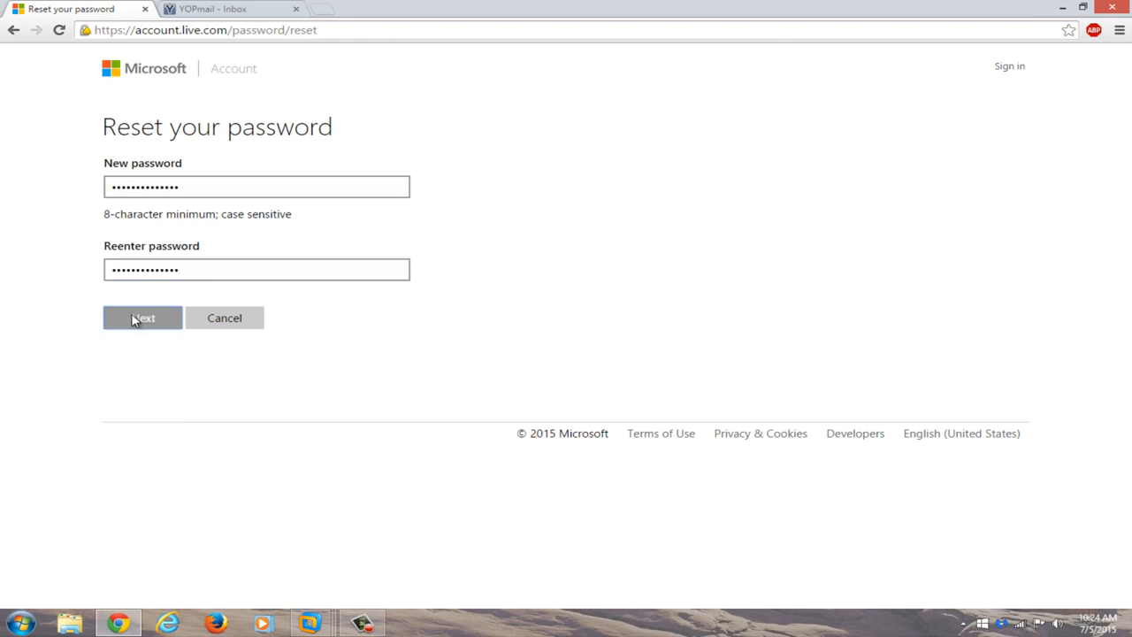
{"action": "left_click", "coordinate": [143, 317]}
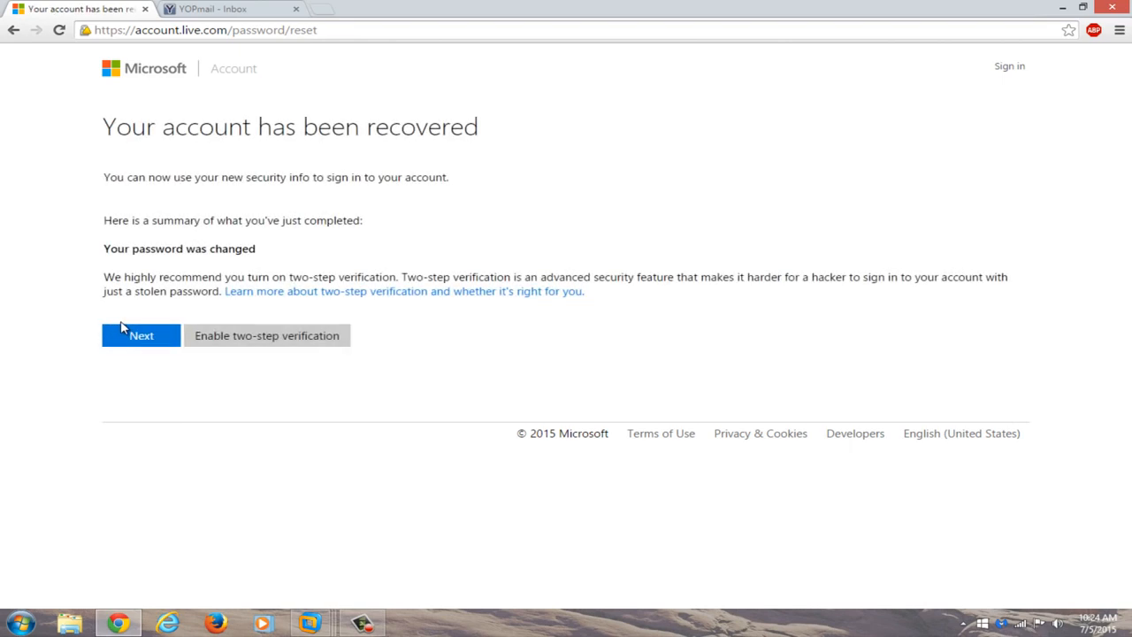
{"action": "mouse_move", "coordinate": [157, 197]}
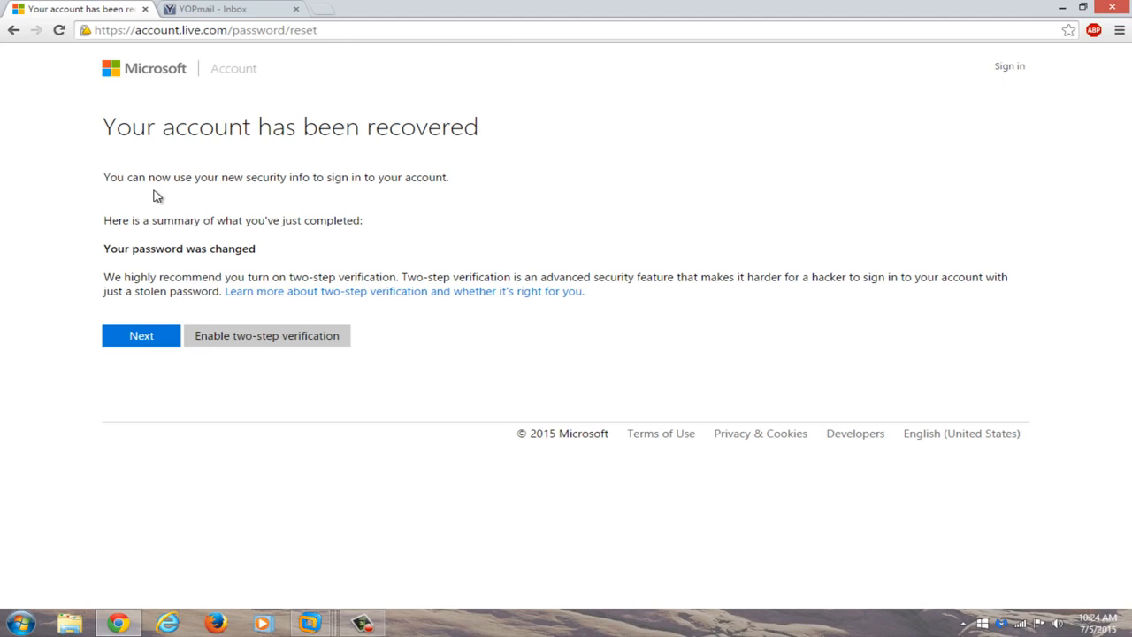
{"action": "mouse_move", "coordinate": [147, 202]}
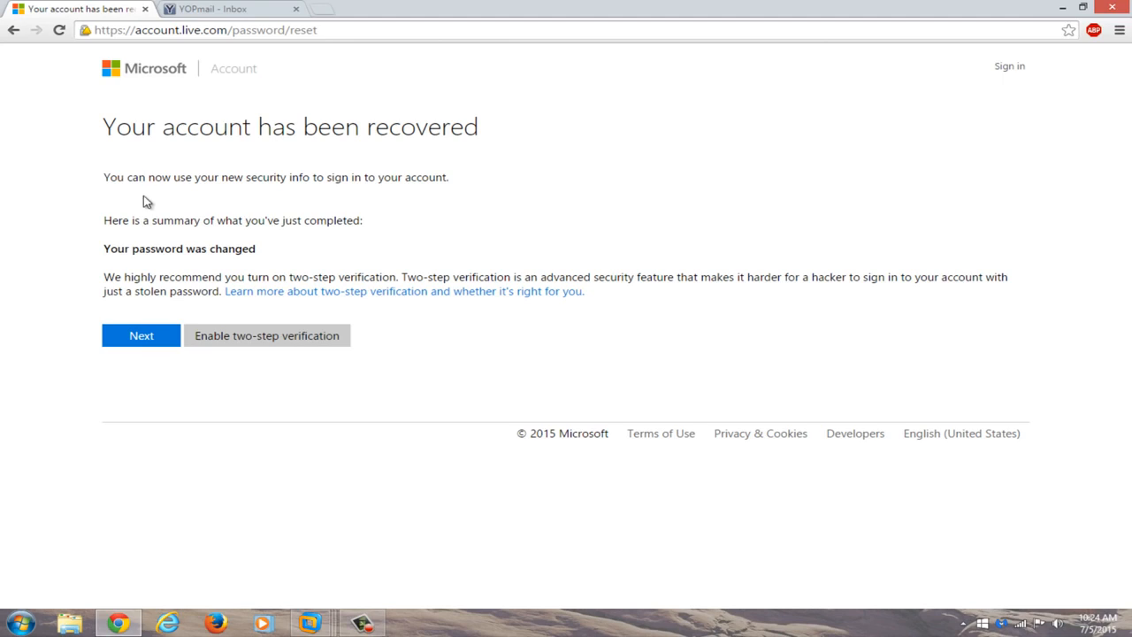
{"action": "mouse_move", "coordinate": [134, 281]}
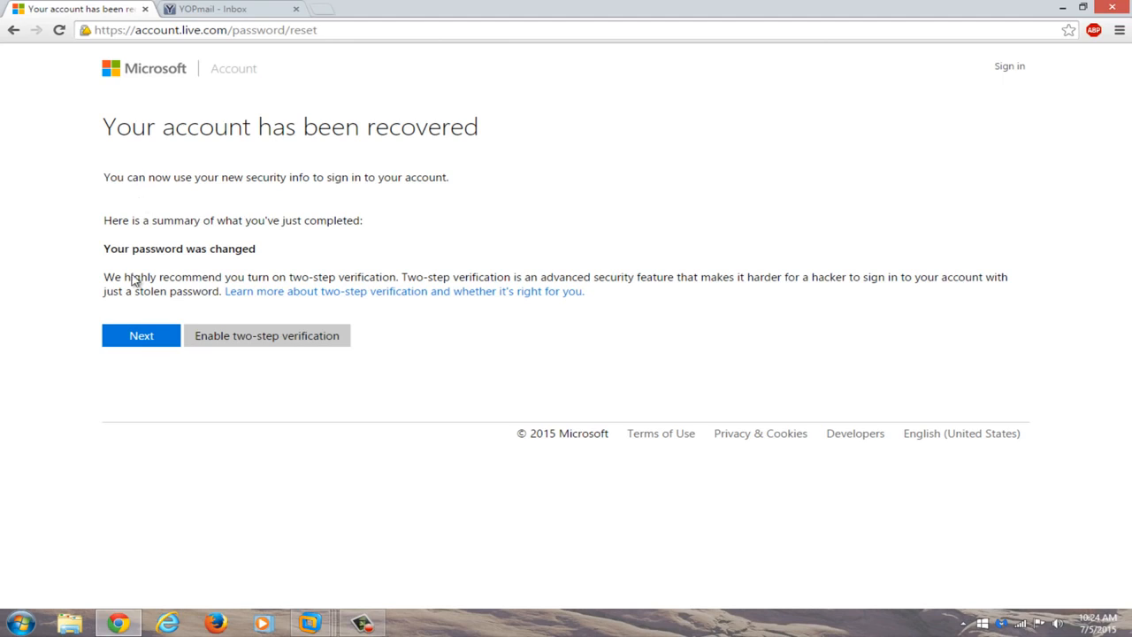
- Continue past the 'Your account has been recovered' confirmation page
{"action": "left_click", "coordinate": [141, 335]}
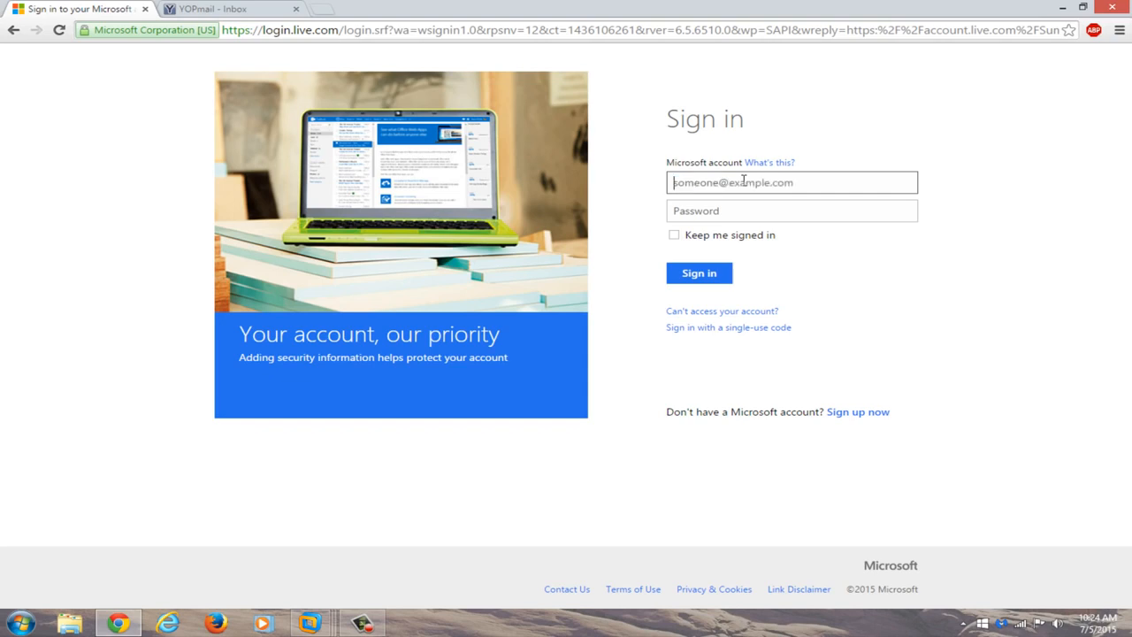
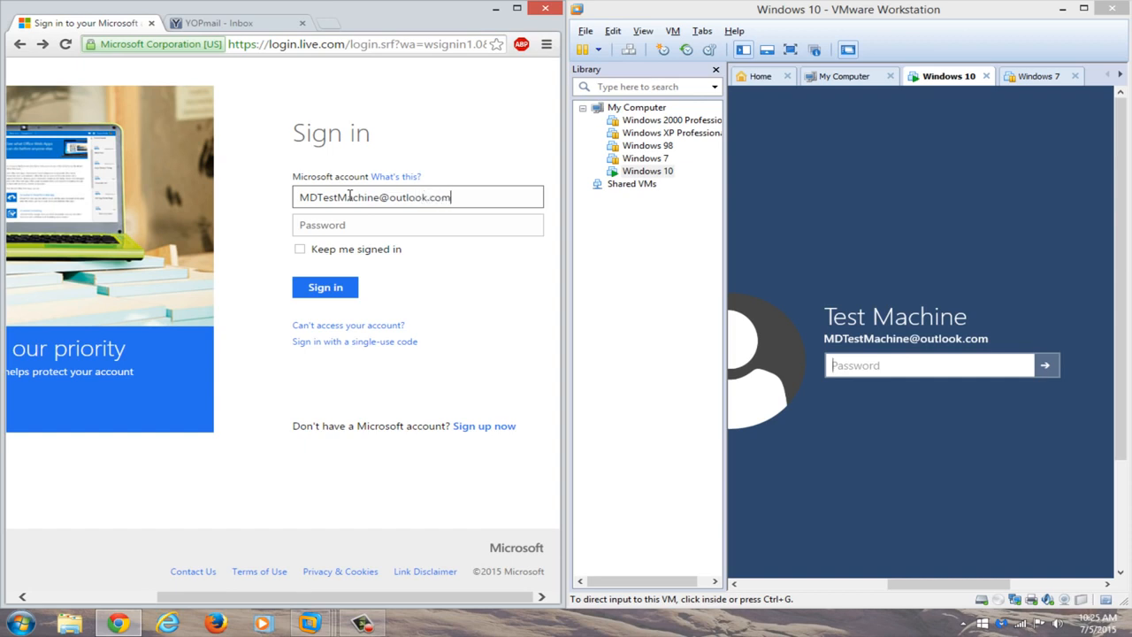
{"action": "left_click", "coordinate": [417, 225]}
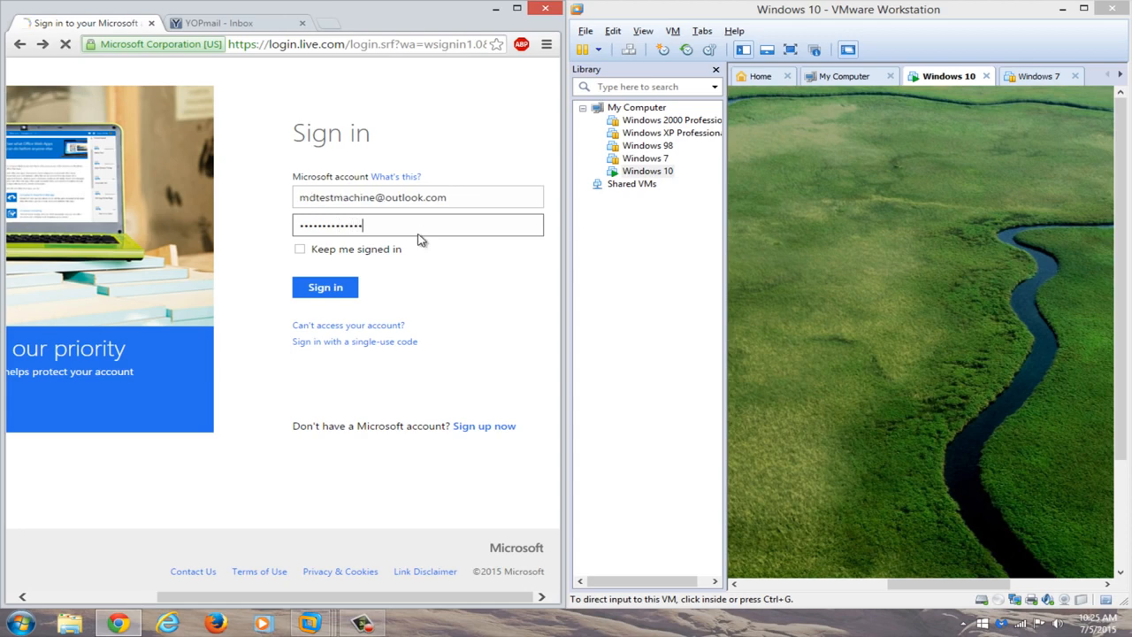
{"action": "left_click", "coordinate": [325, 286]}
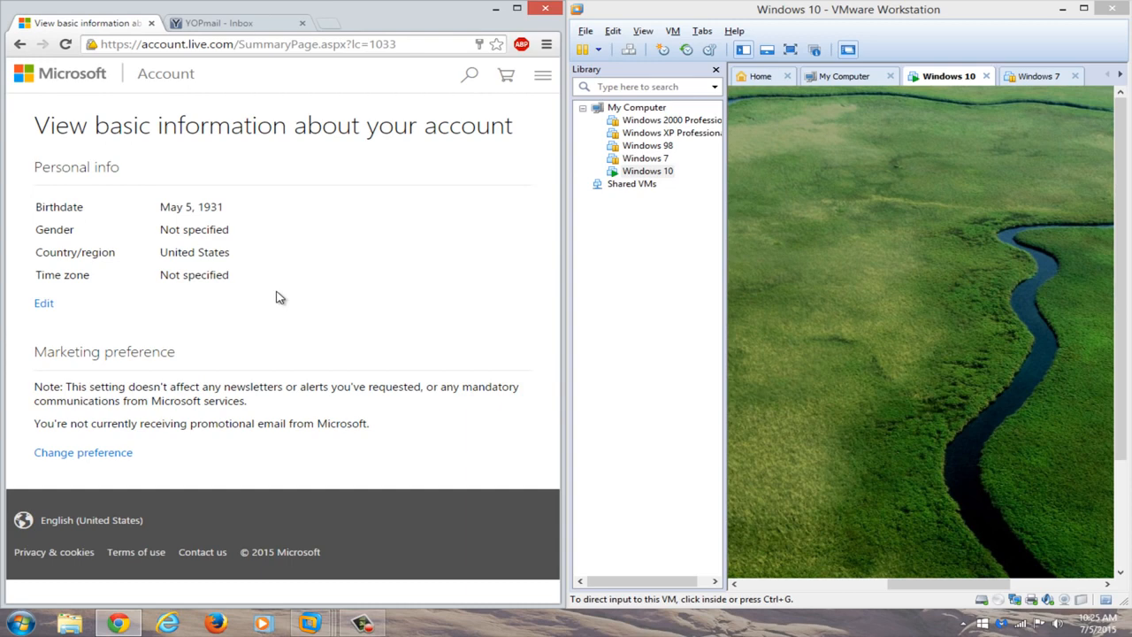
{"action": "mouse_move", "coordinate": [1092, 20]}
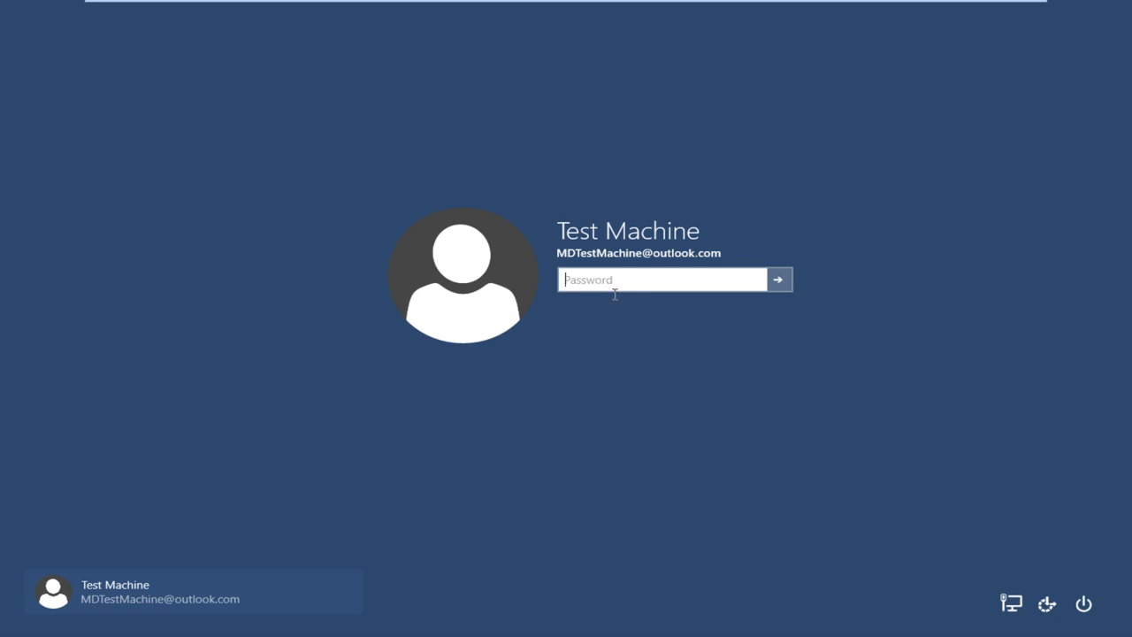
- Enter the new password on the Windows 10 lock screen and sign in
{"action": "type", "text": "••"}
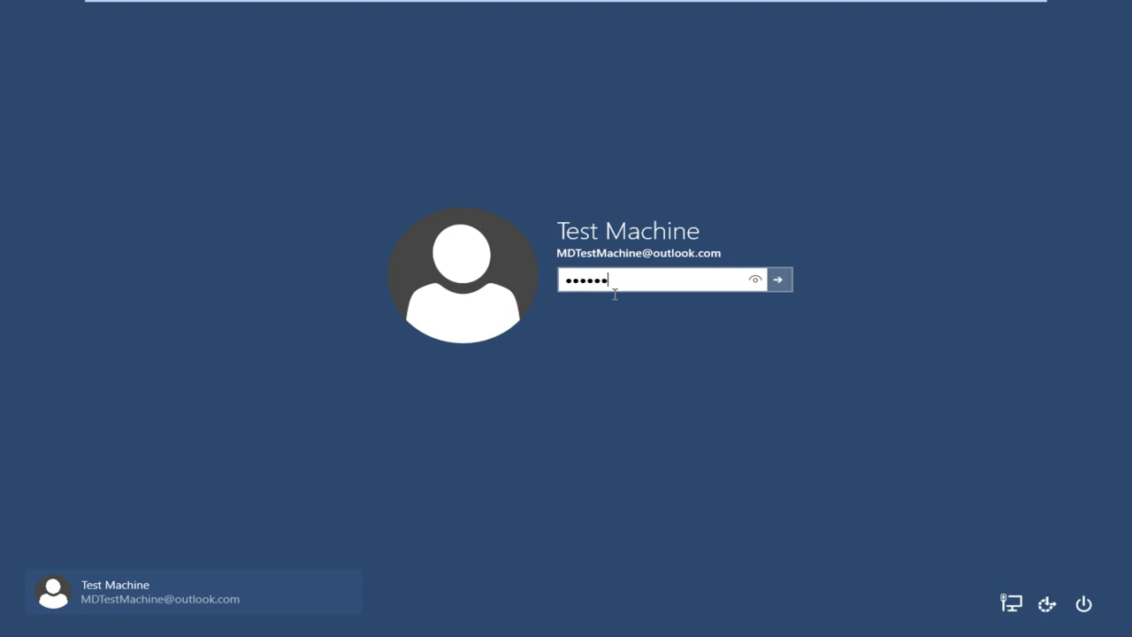
{"action": "left_click", "coordinate": [778, 280]}
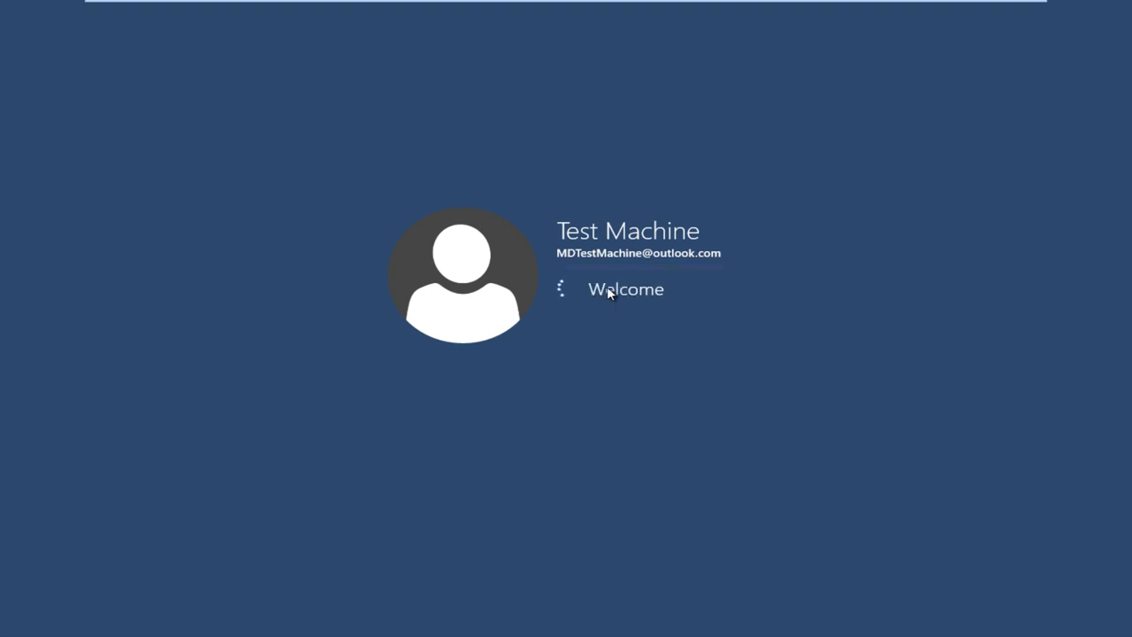